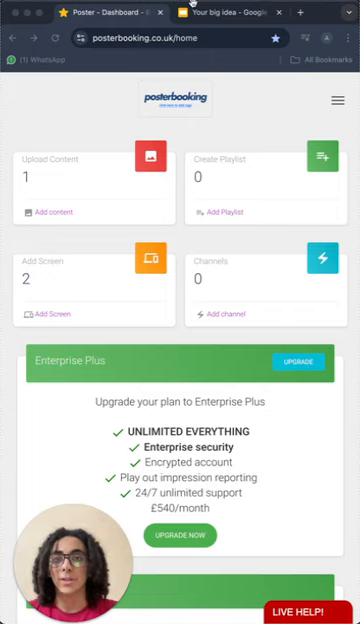
pyautogui.moveTo(292, 222)
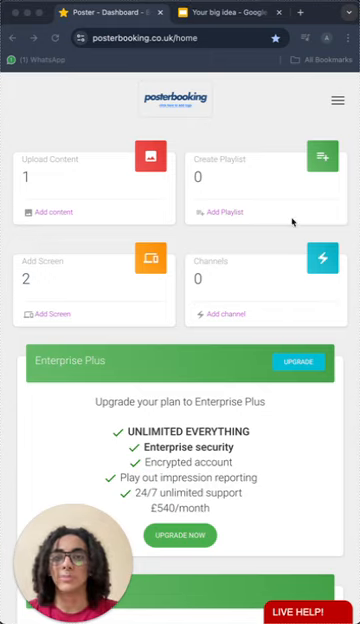
# Step: Copy the shareable link of the 'Your big idea' presentation from the Share dialog
pyautogui.scroll(-3)
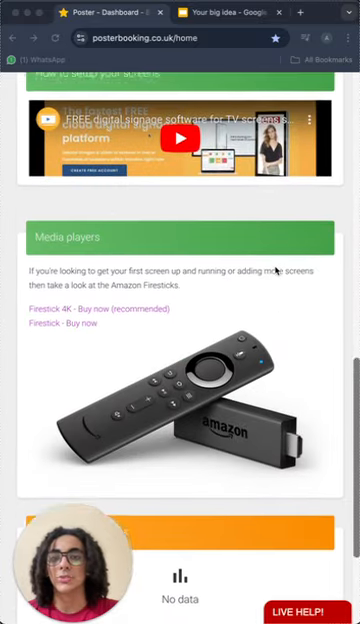
pyautogui.scroll(3)
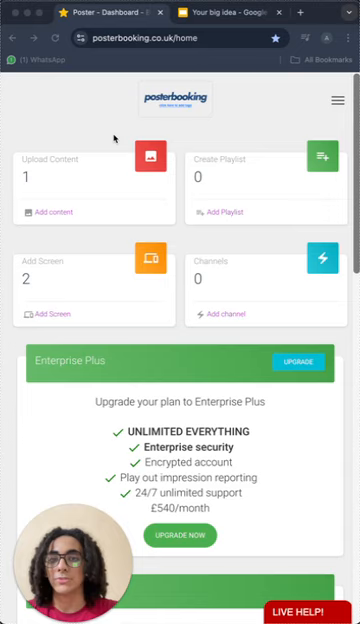
pyautogui.moveTo(150, 260)
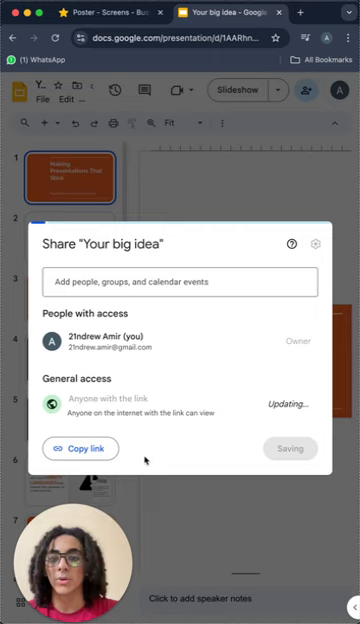
pyautogui.click(80, 448)
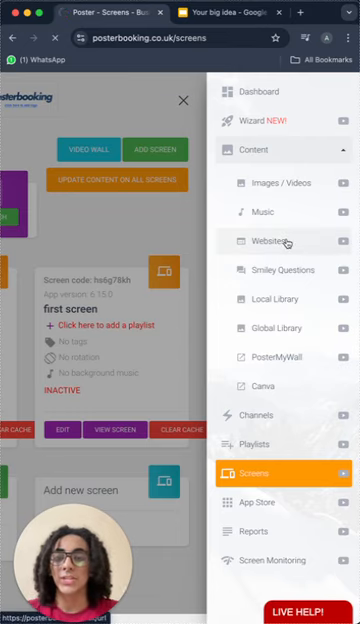
# Step: Create a URL module in Content > Websites pointing to the Google Slides sharing link and save it
pyautogui.click(270, 240)
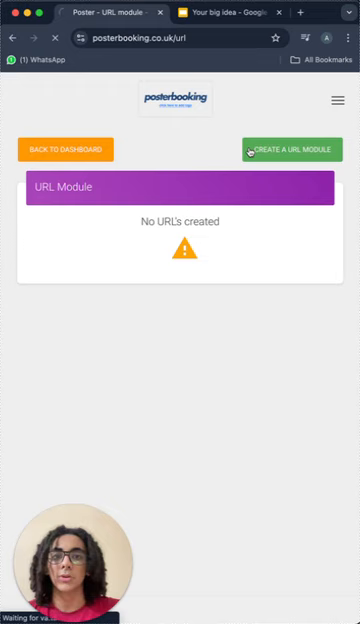
pyautogui.click(292, 148)
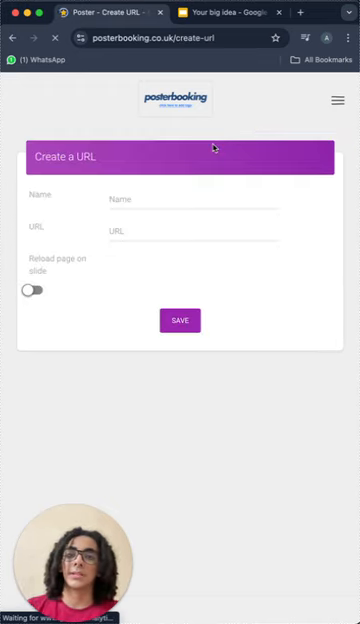
pyautogui.write('6fZg0kQkORiFVJRzkGbSQ/edit?usp=sharing')
pyautogui.write('x')
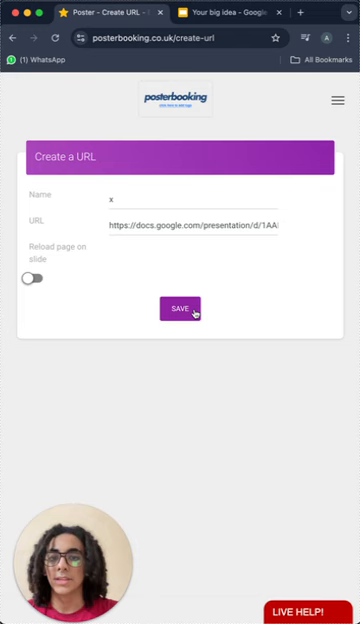
pyautogui.click(180, 308)
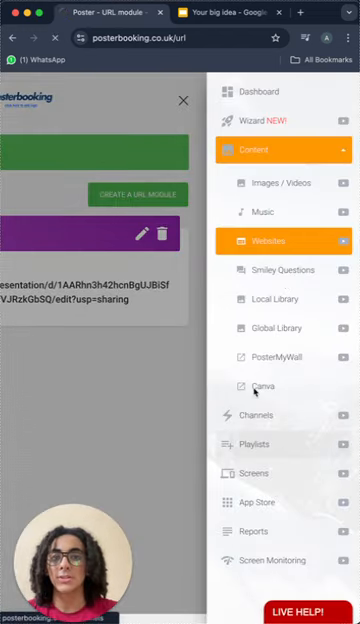
# Step: Add a new playlist named 'slides' from the Playlists page
pyautogui.click(256, 444)
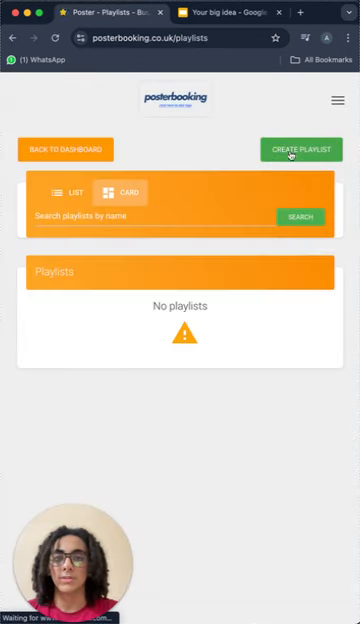
pyautogui.click(300, 148)
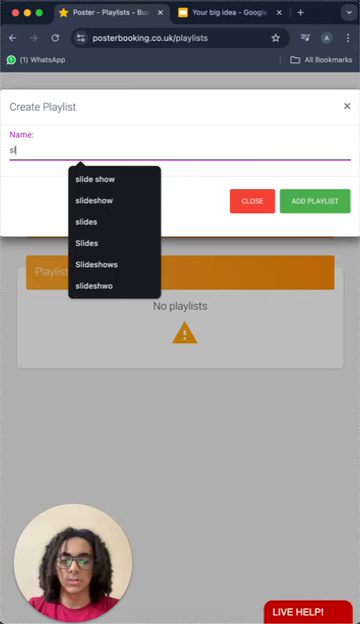
pyautogui.click(86, 220)
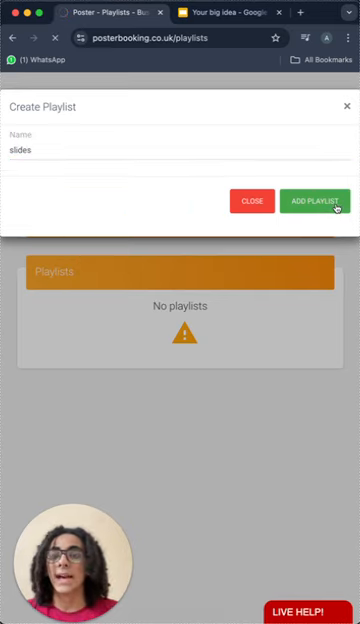
pyautogui.click(312, 200)
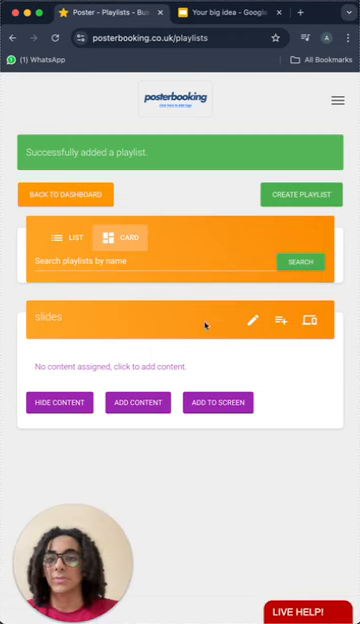
# Step: Add the Google Slides URL module to the 'slides' playlist with a 30-second duration
pyautogui.click(136, 402)
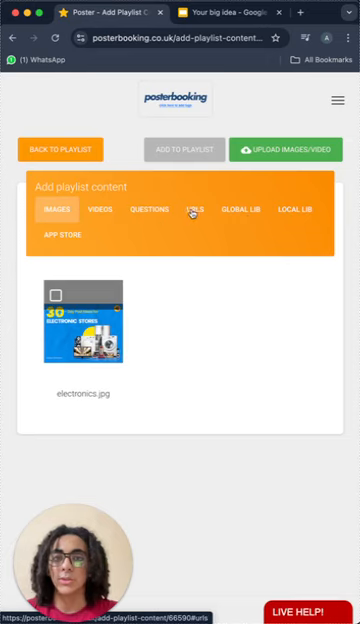
pyautogui.click(194, 208)
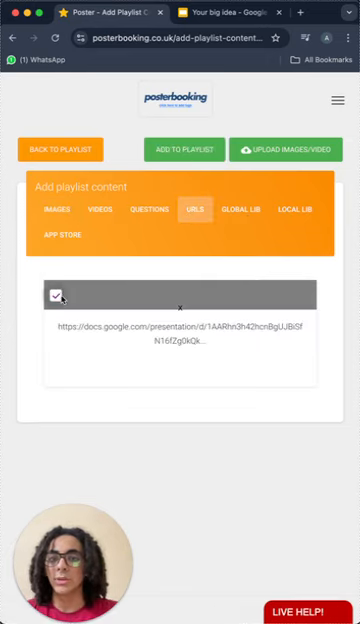
pyautogui.click(184, 148)
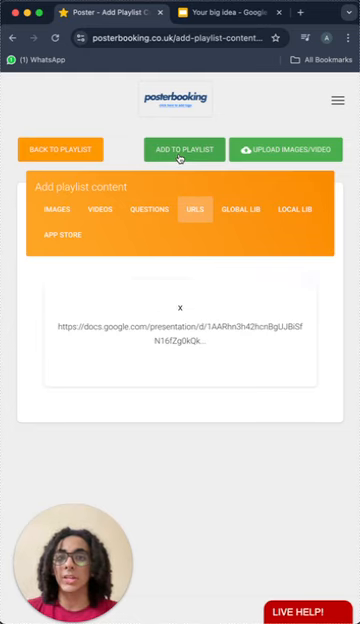
pyautogui.click(184, 148)
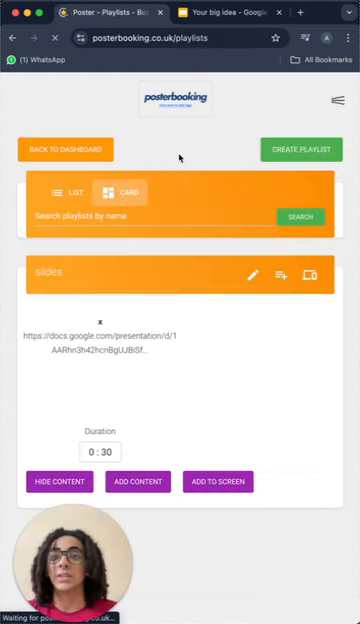